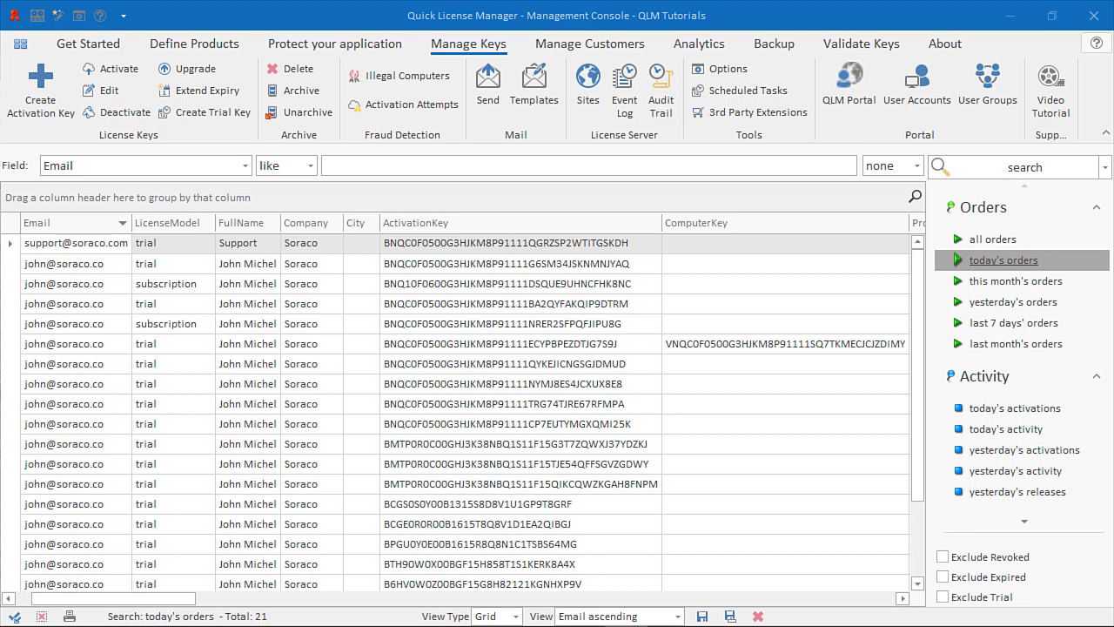
pyautogui.moveTo(184, 448)
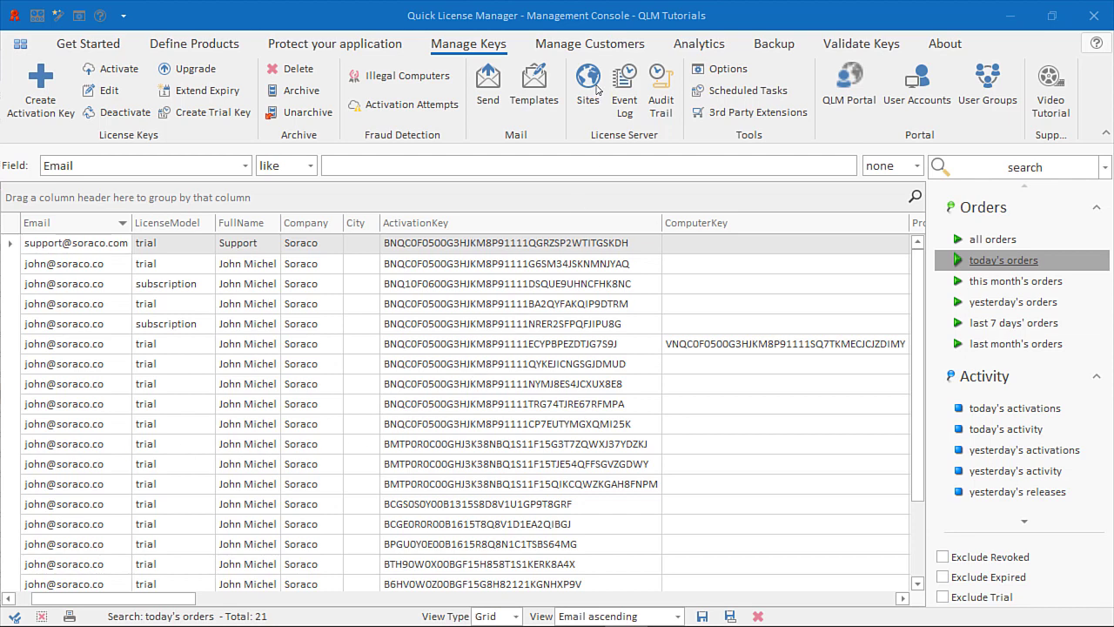
# - Open the Sites settings for the QLM Tutorials license server on the General tab
pyautogui.click(1009, 166)
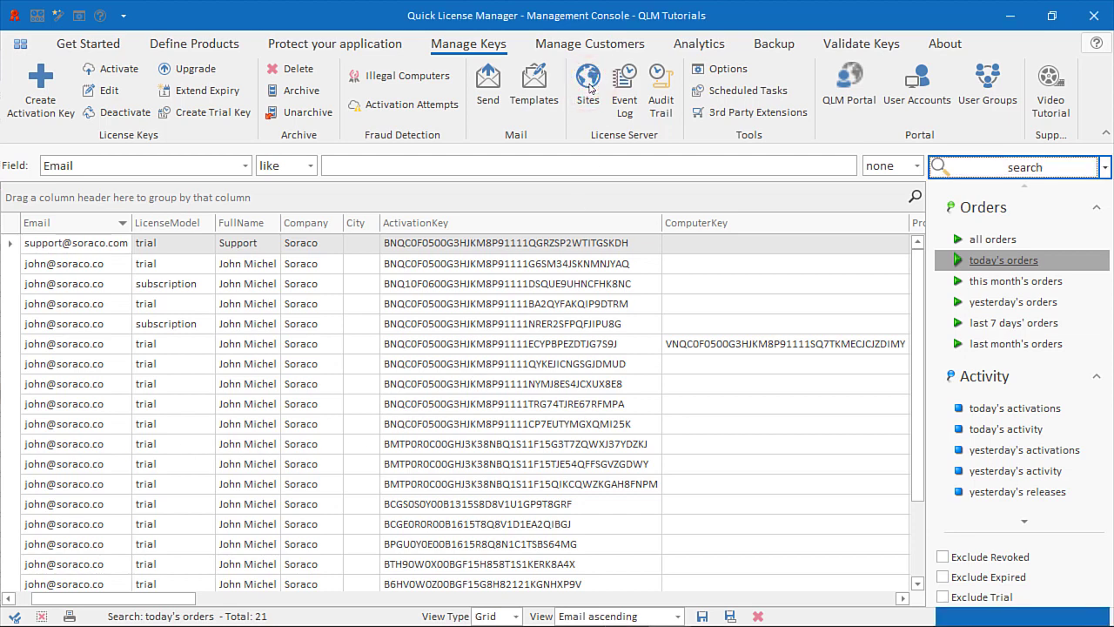
pyautogui.click(587, 83)
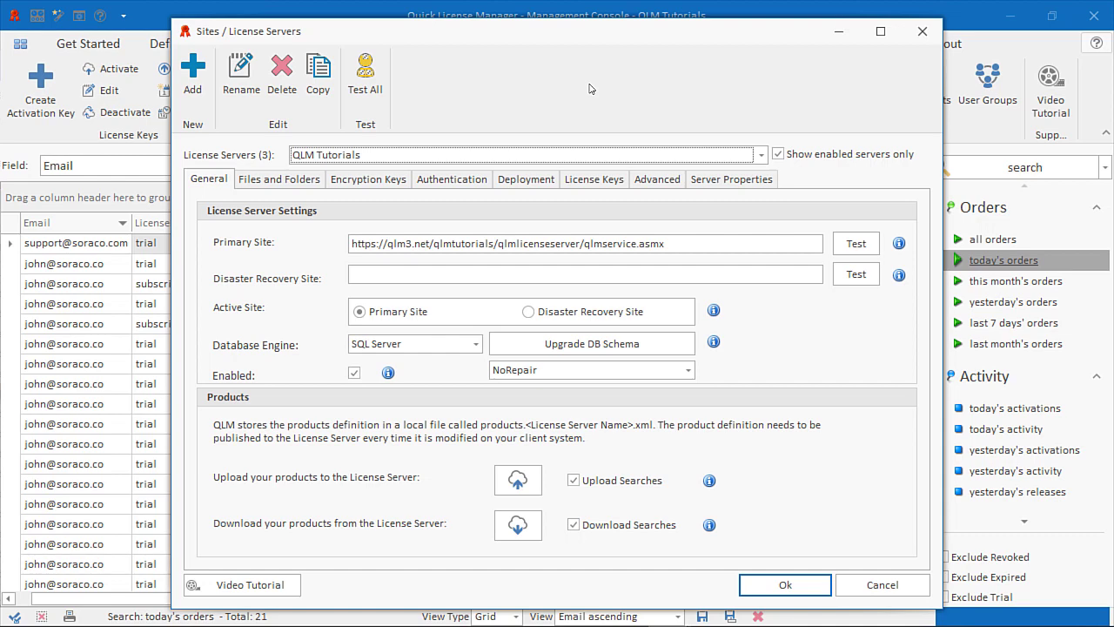
pyautogui.moveTo(275, 129)
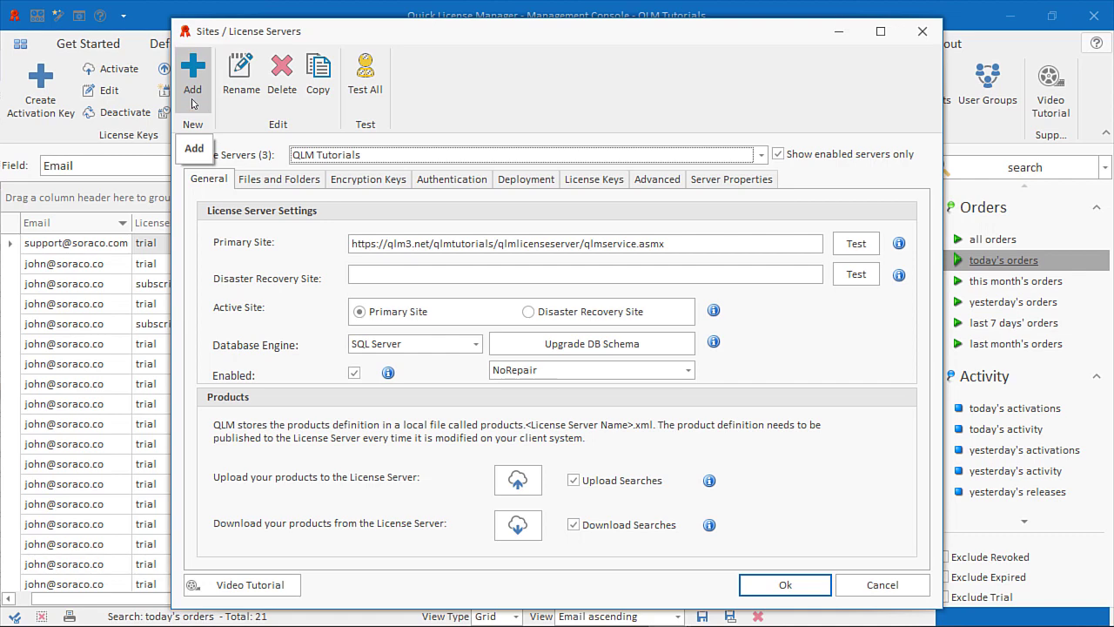
pyautogui.moveTo(241, 78)
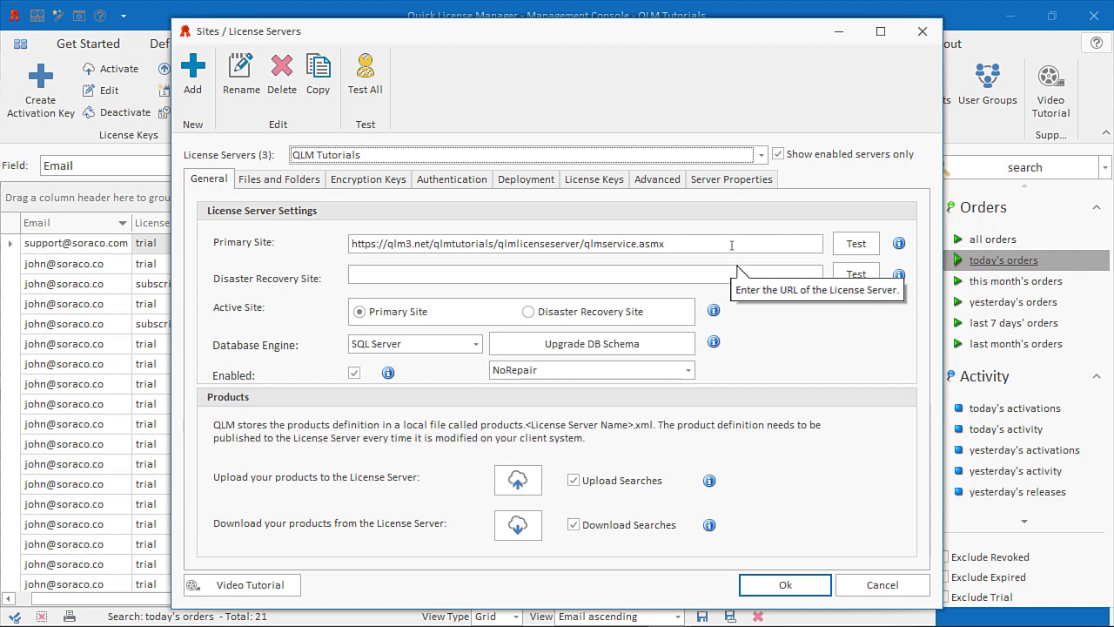
pyautogui.moveTo(657, 262)
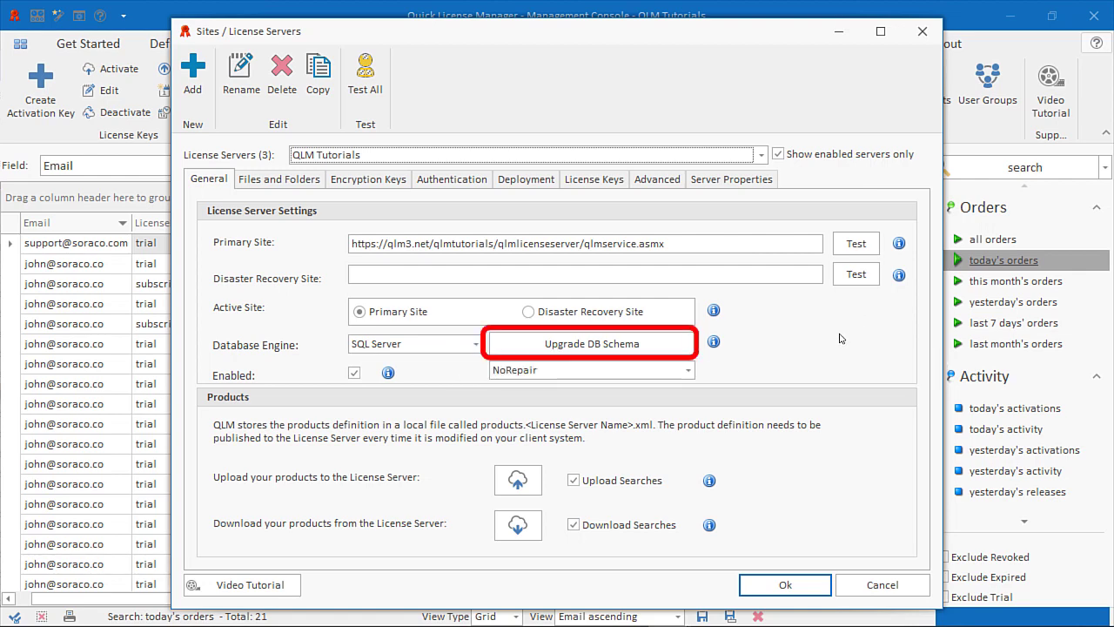
pyautogui.moveTo(653, 364)
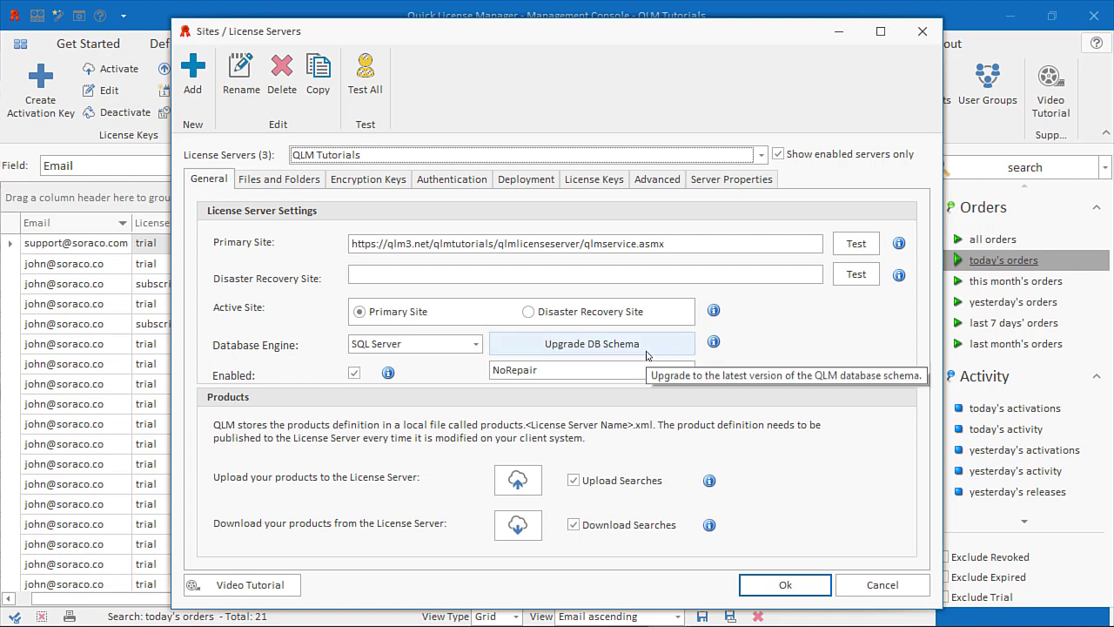
# - Run Upgrade DB Schema and accept the results showing 207 successes, no errors
pyautogui.click(591, 343)
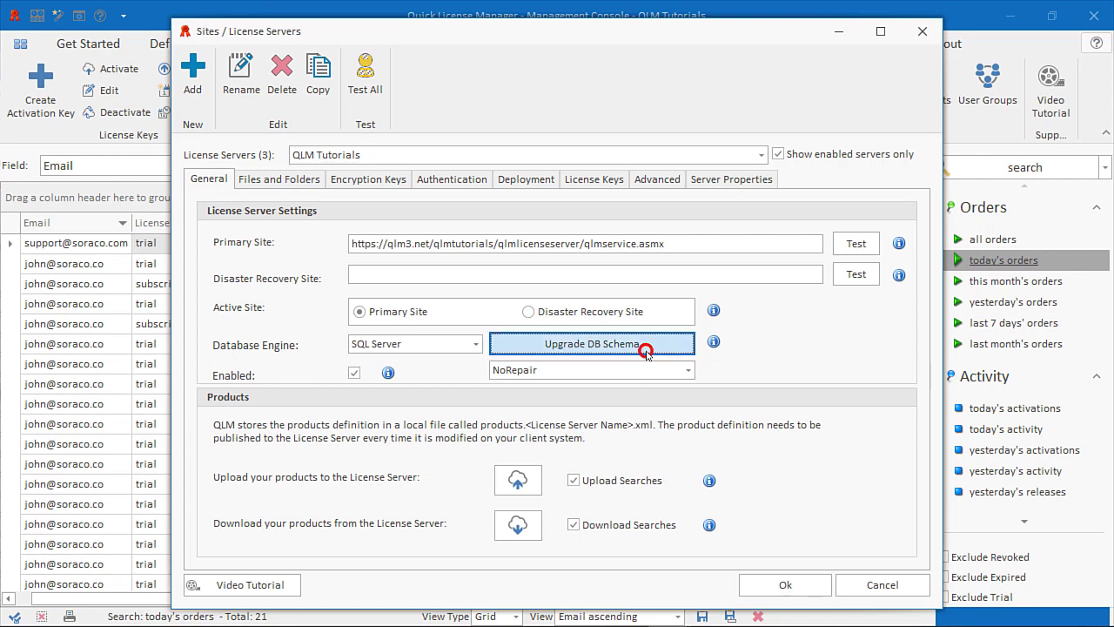
pyautogui.click(591, 343)
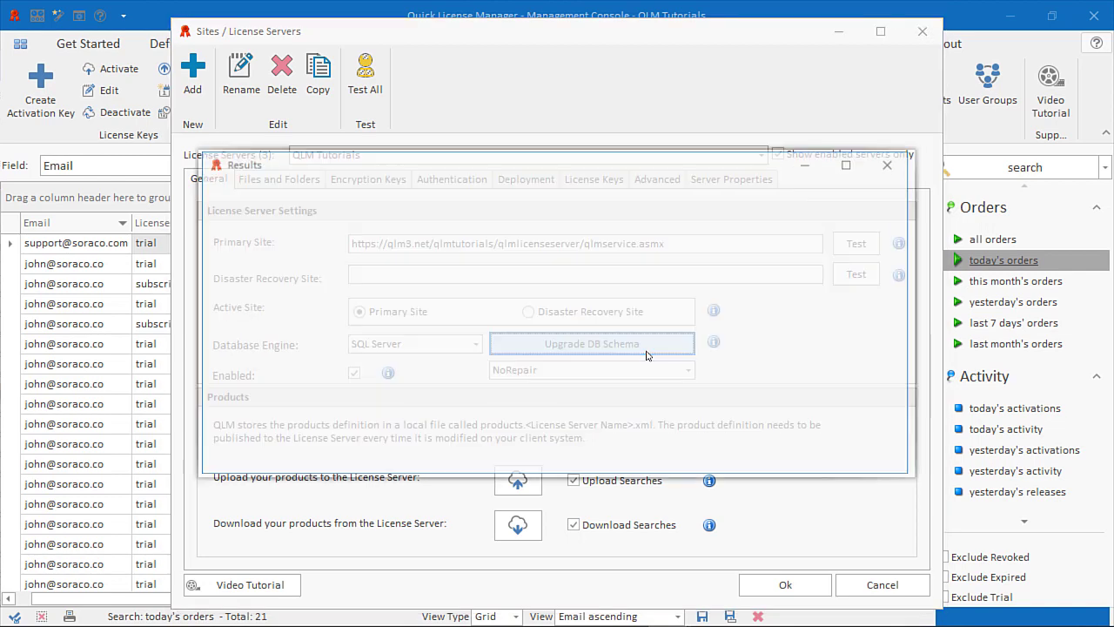
pyautogui.click(591, 343)
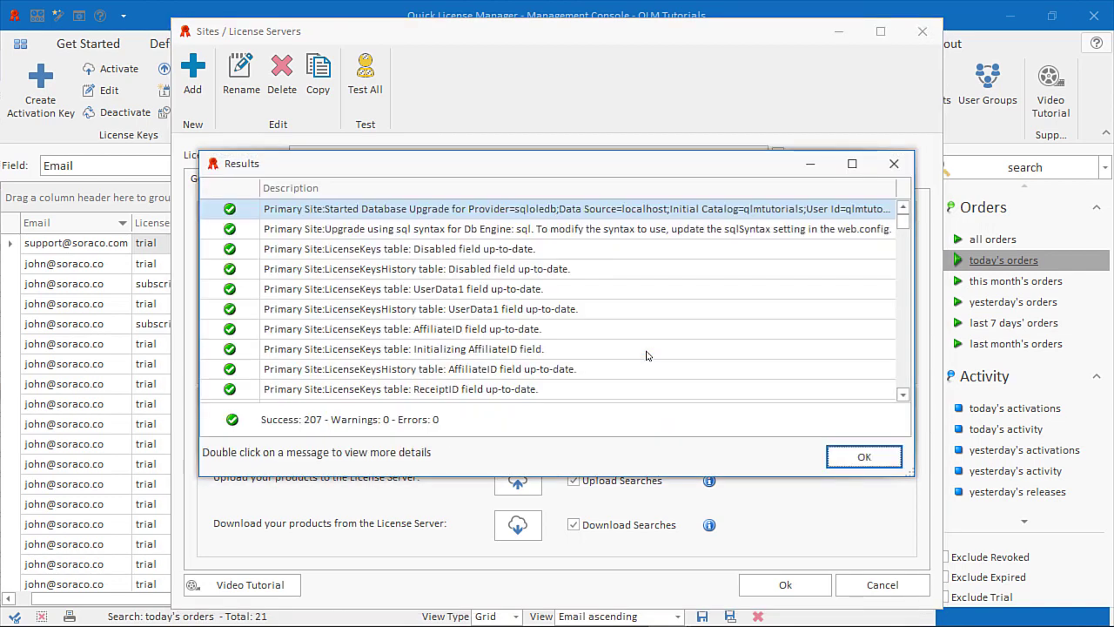
pyautogui.click(864, 456)
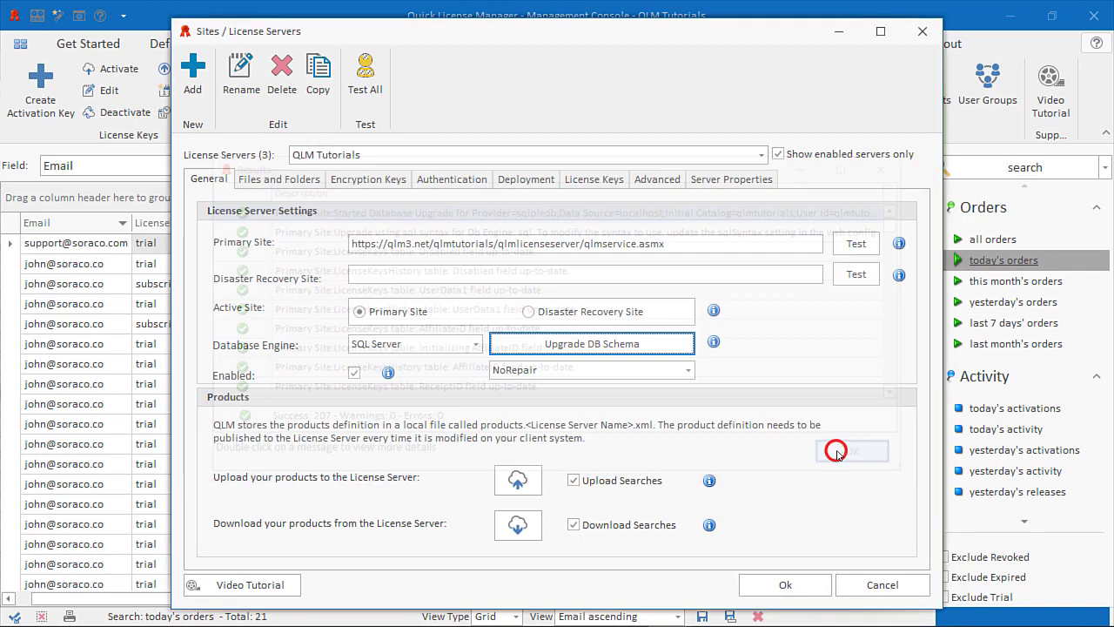
pyautogui.click(851, 450)
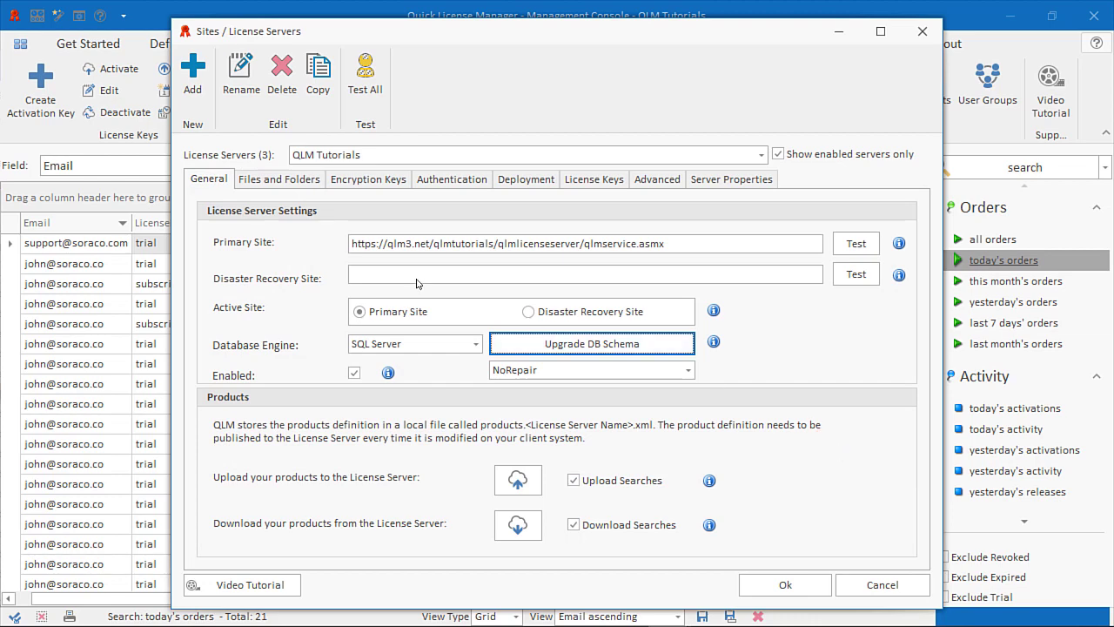
pyautogui.click(279, 178)
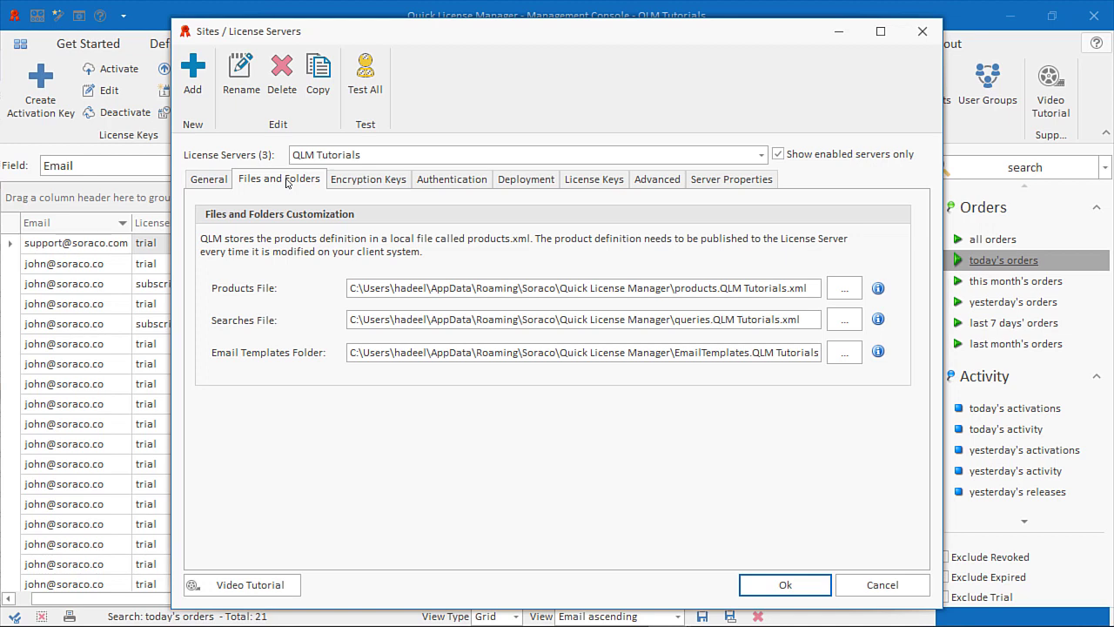
pyautogui.moveTo(288, 183)
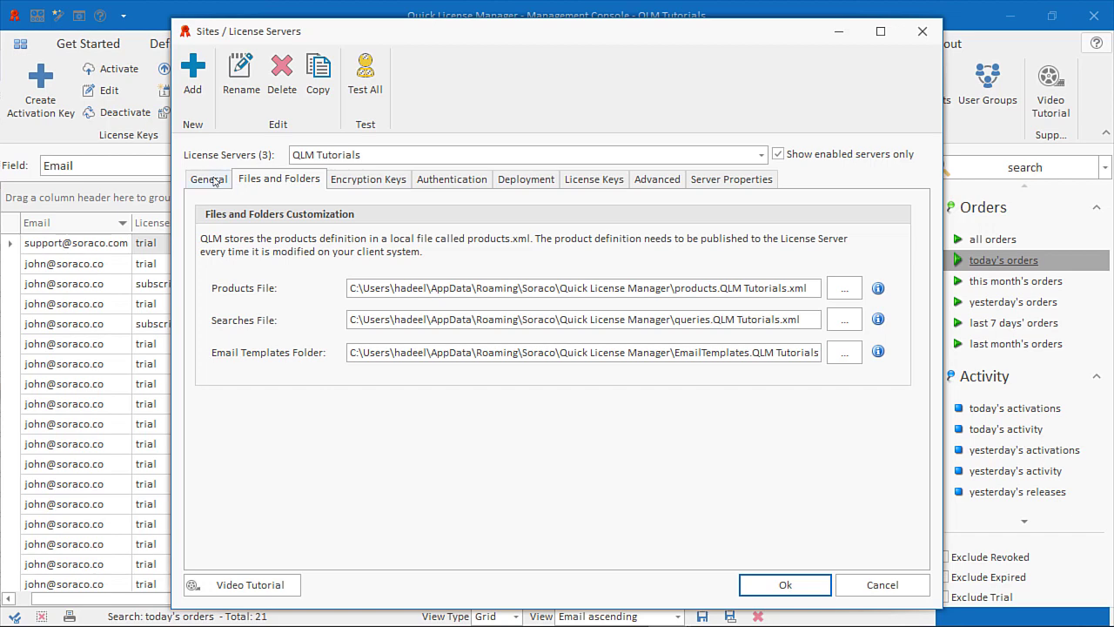
pyautogui.click(209, 178)
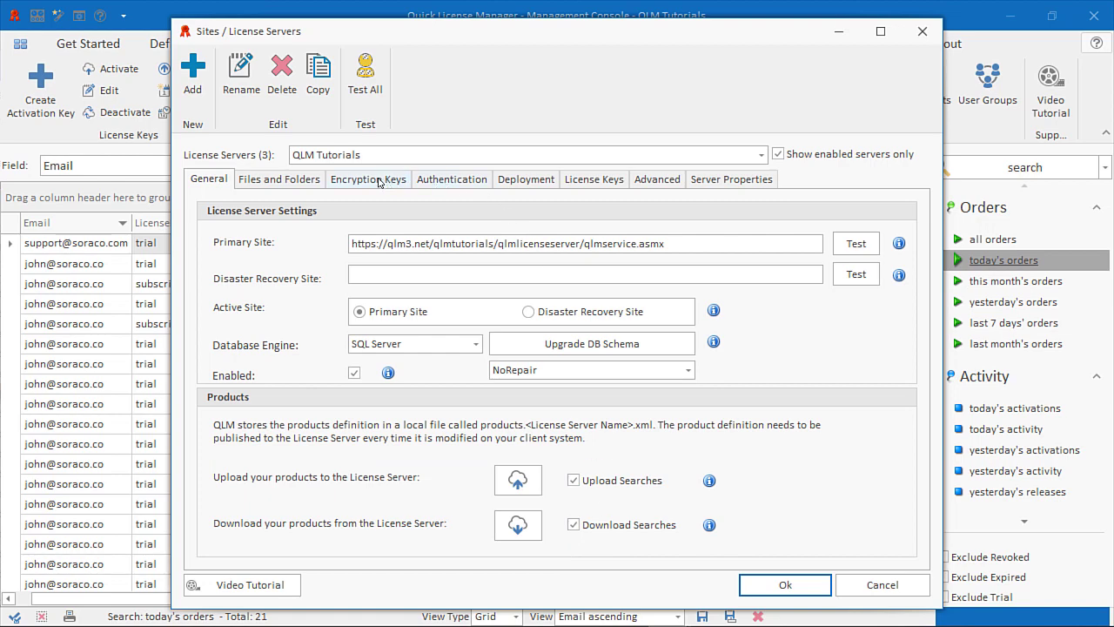
# - View the QLM Tutorials encryption keys, then its categorized server properties list
pyautogui.click(368, 179)
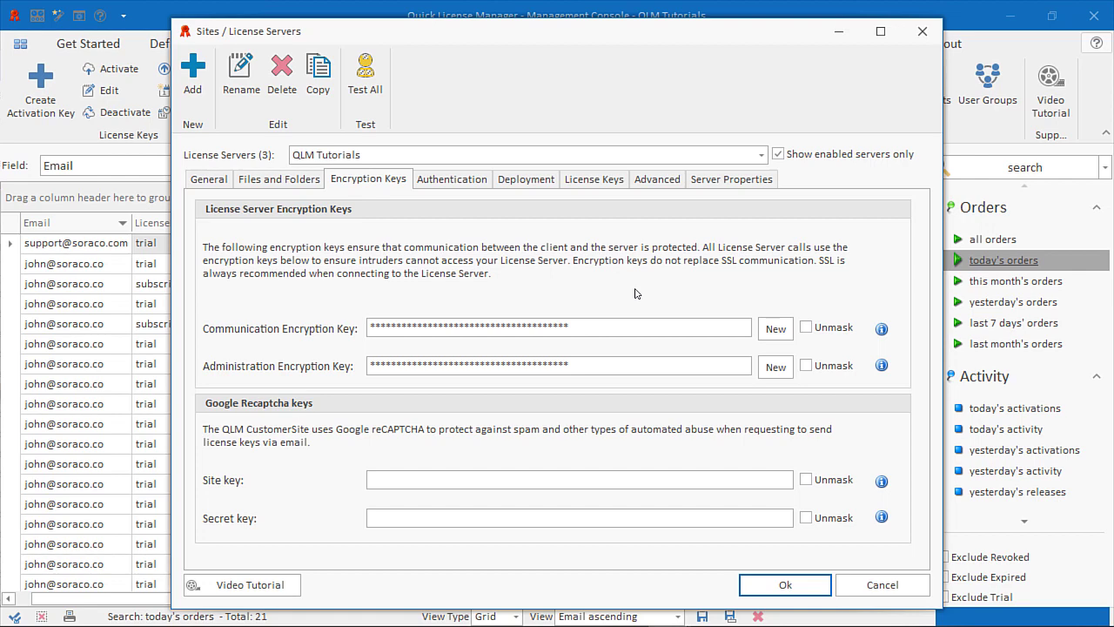
pyautogui.click(731, 179)
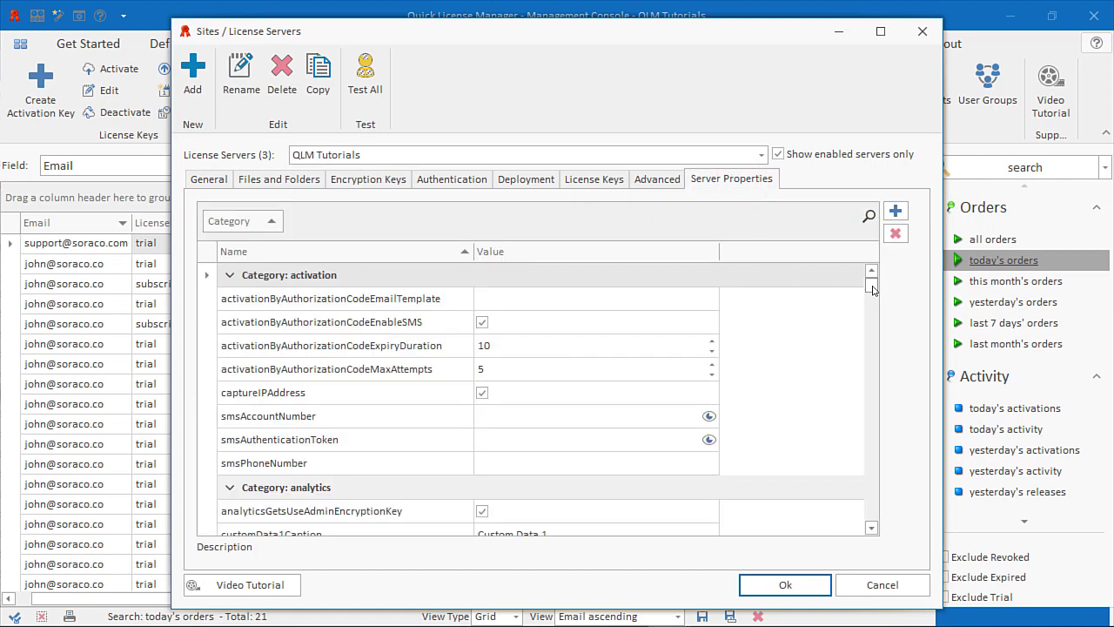
pyautogui.scroll(-3)
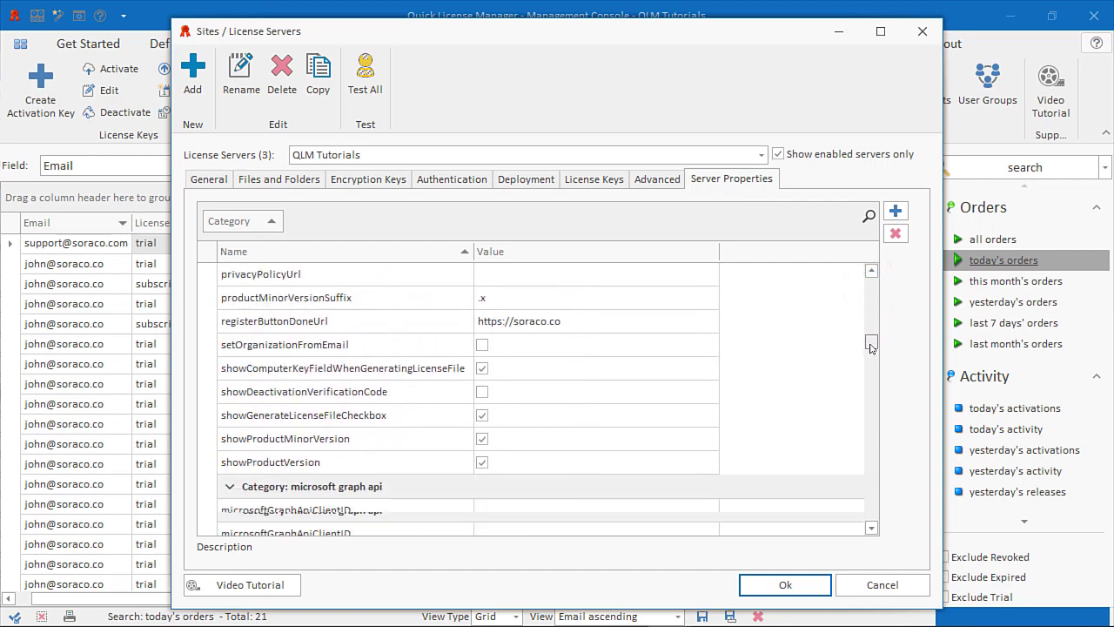
pyautogui.scroll(-3)
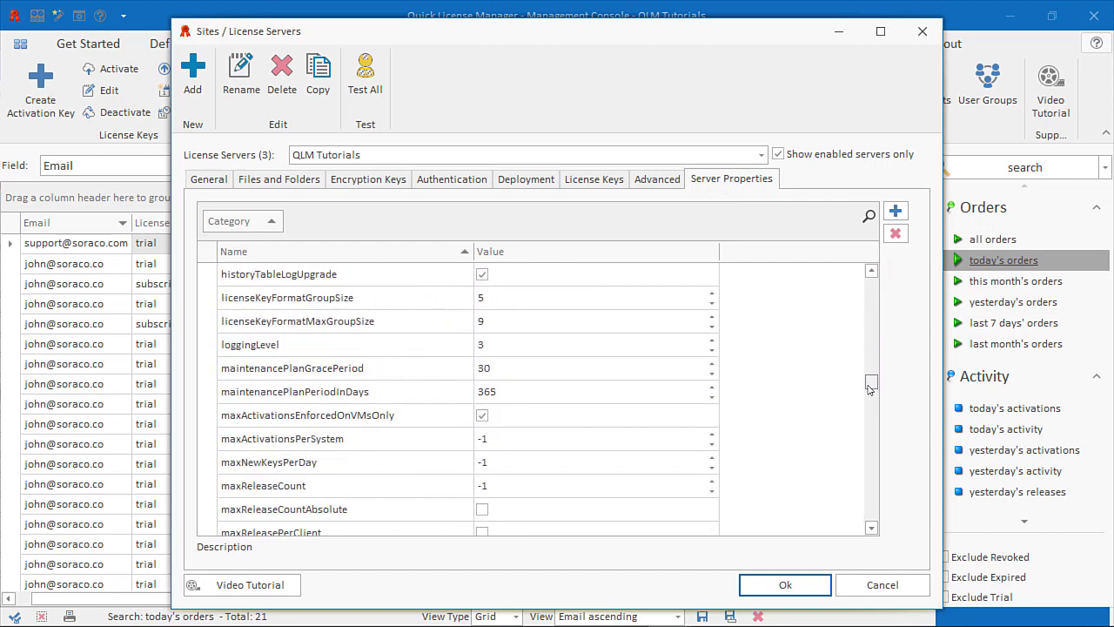
pyautogui.scroll(-3)
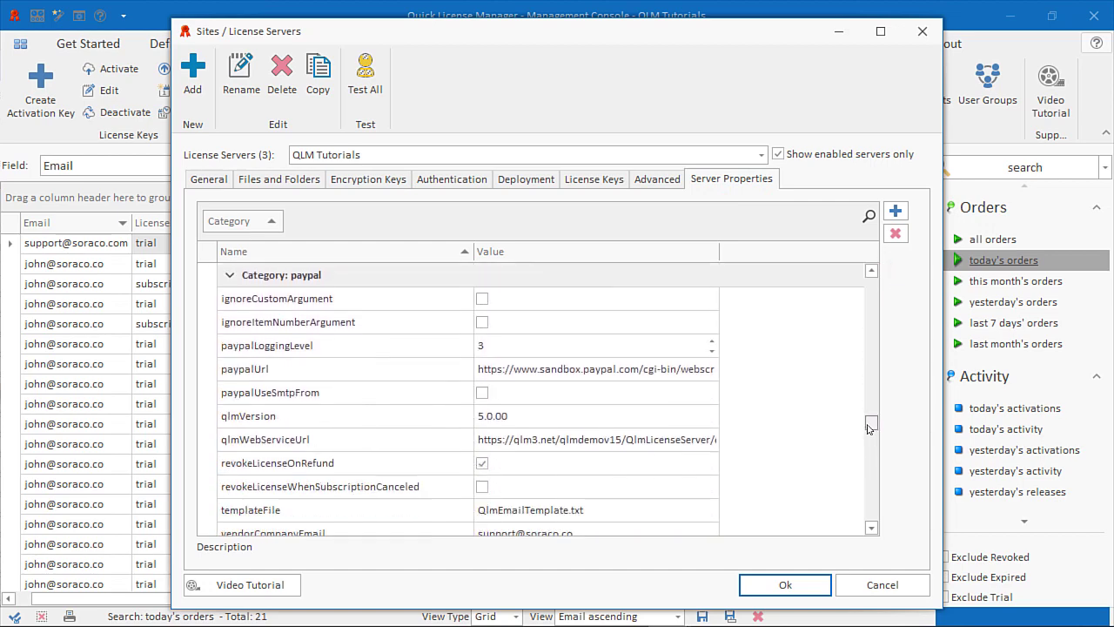
pyautogui.scroll(-3)
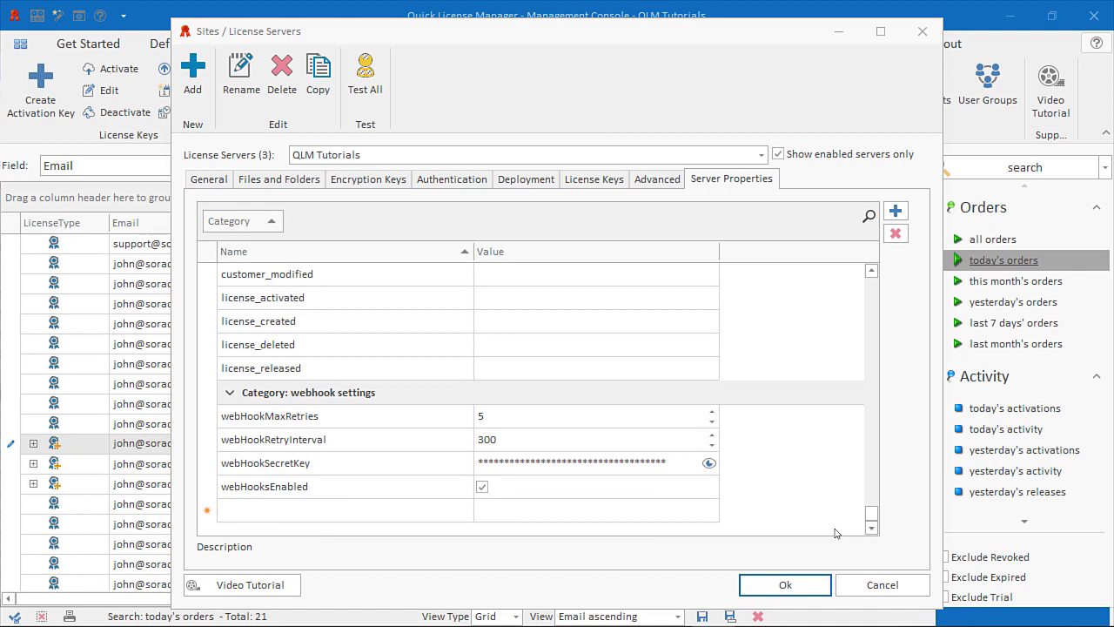
# - Test the Primary Site connection from the General tab and accept 6 successes
pyautogui.click(208, 179)
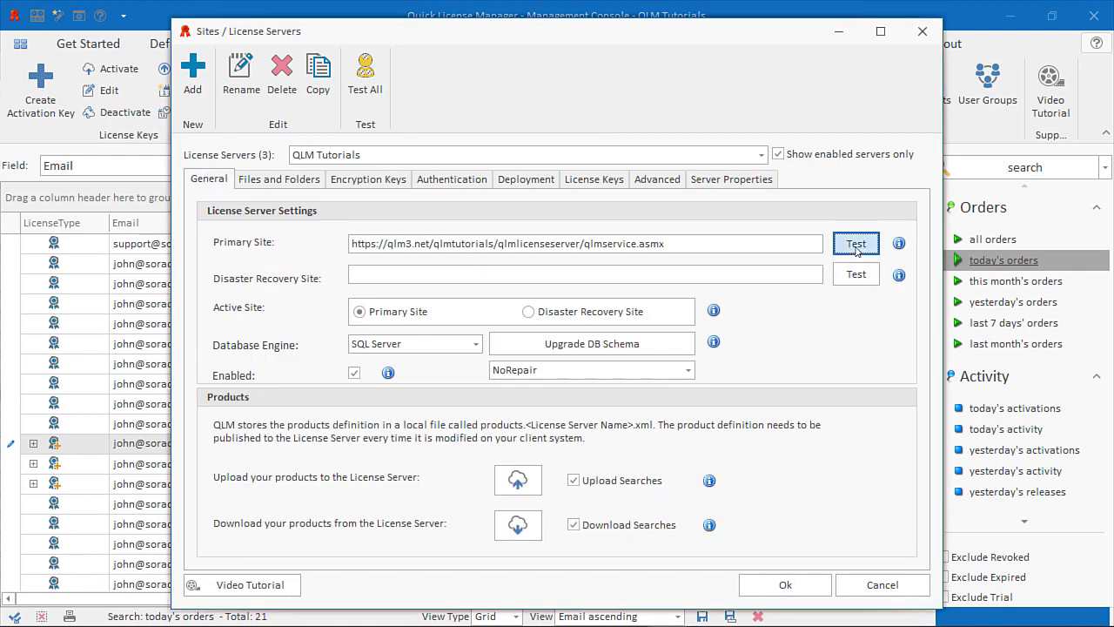
pyautogui.click(856, 243)
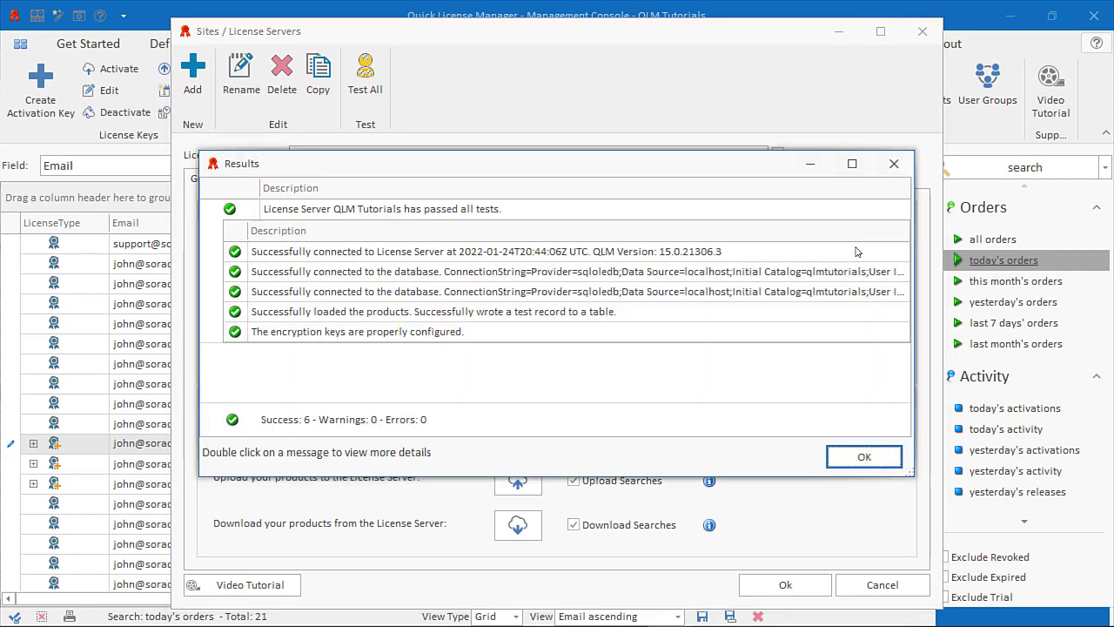
pyautogui.click(864, 457)
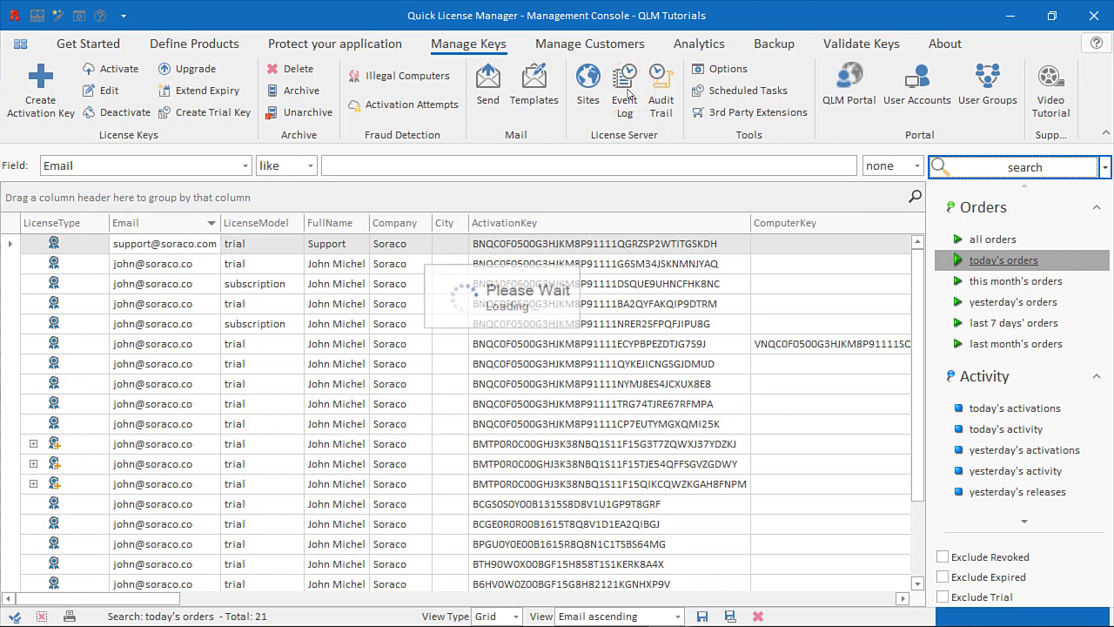
pyautogui.click(625, 90)
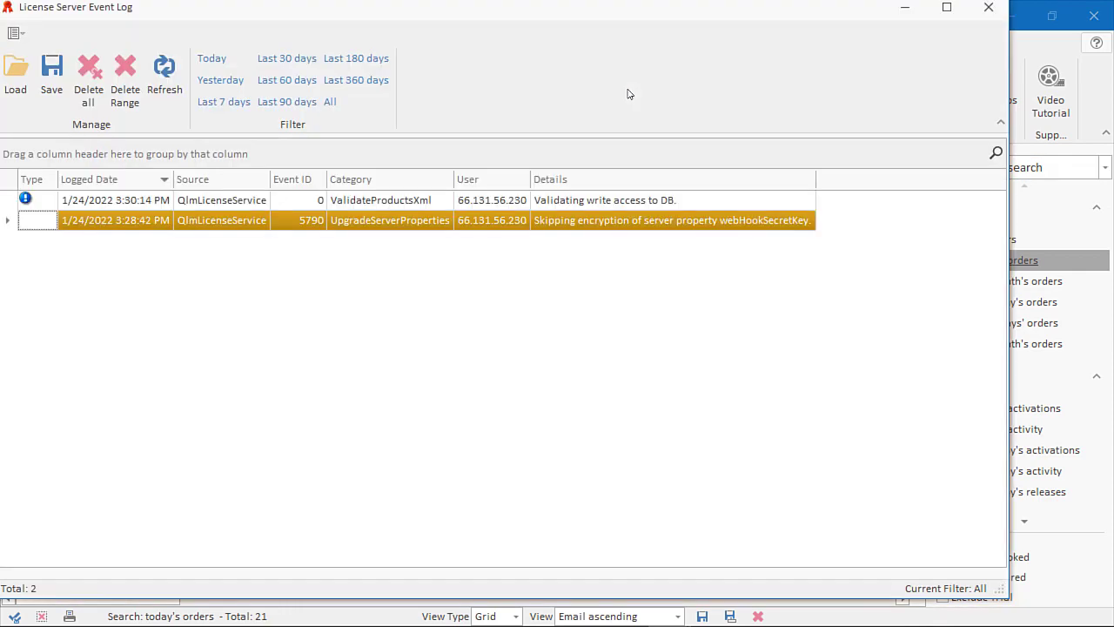
pyautogui.moveTo(753, 77)
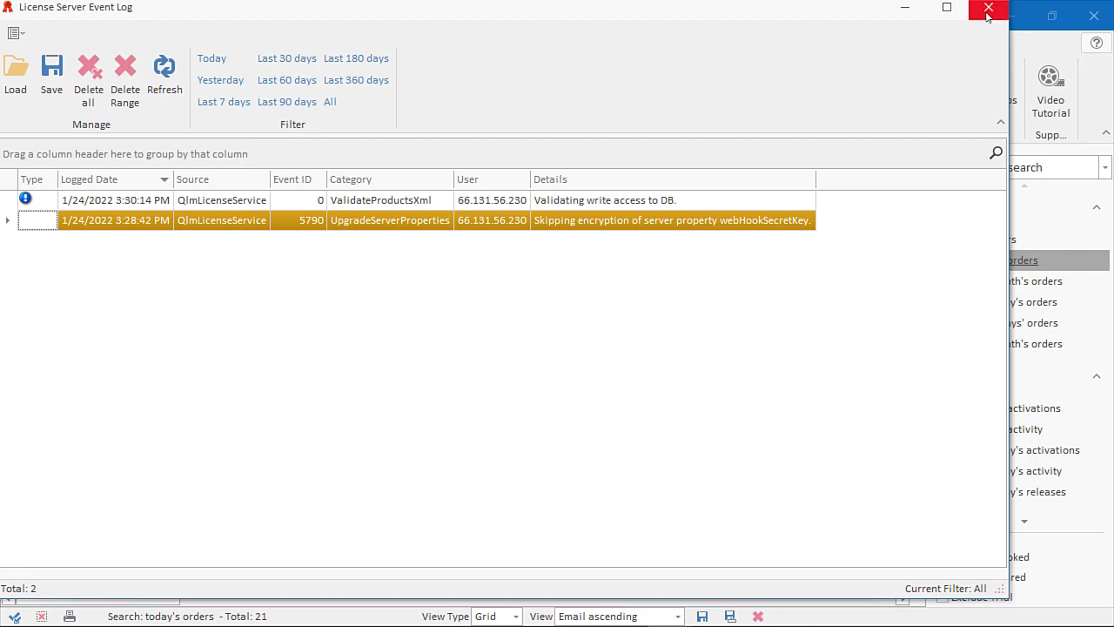
pyautogui.click(987, 9)
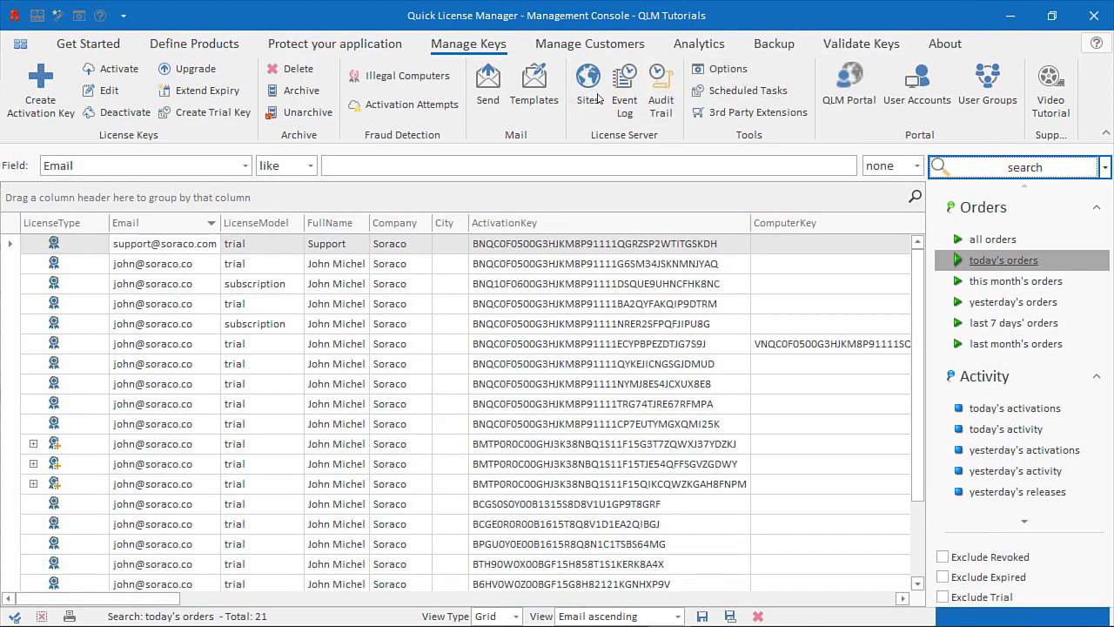
# - Reopen Sites settings and expand the Advanced tab's Logging Level list, currently Warning
pyautogui.click(588, 83)
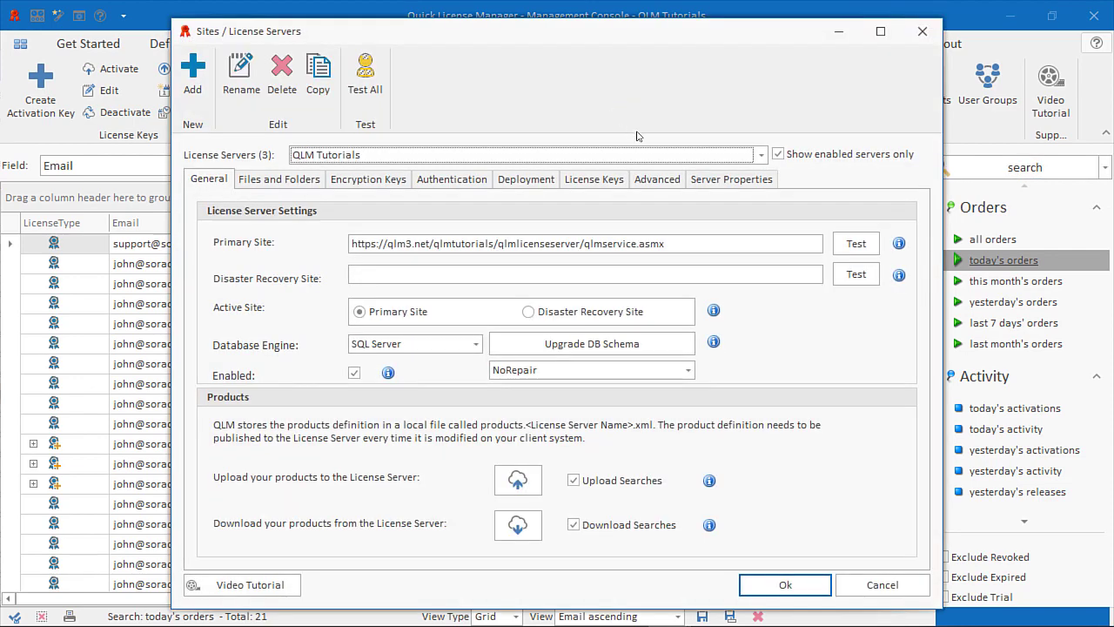
pyautogui.click(657, 179)
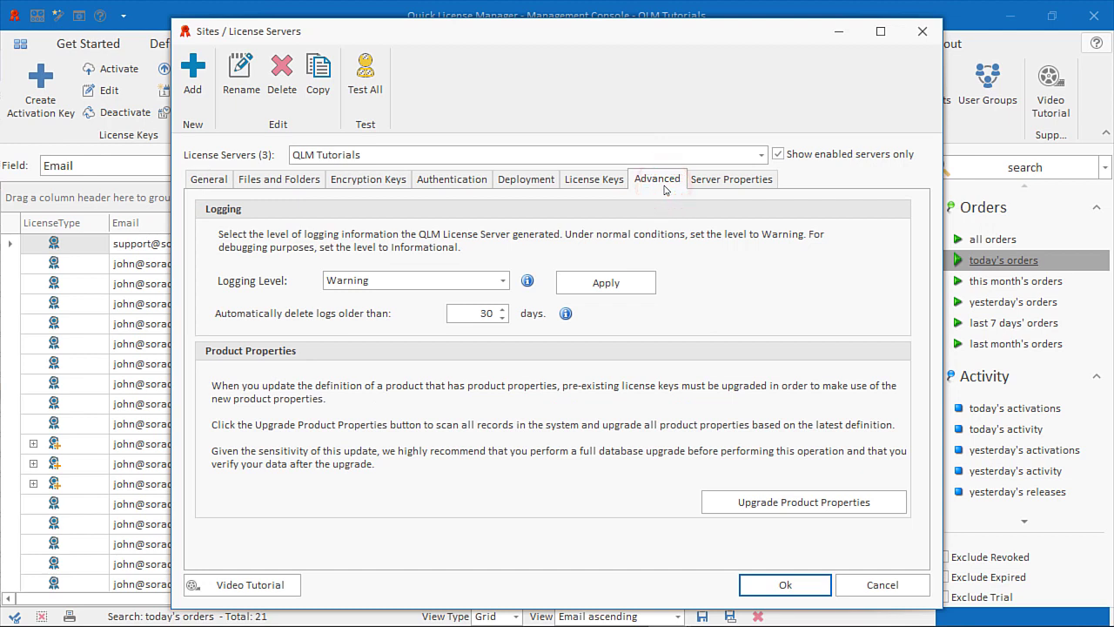
pyautogui.click(501, 280)
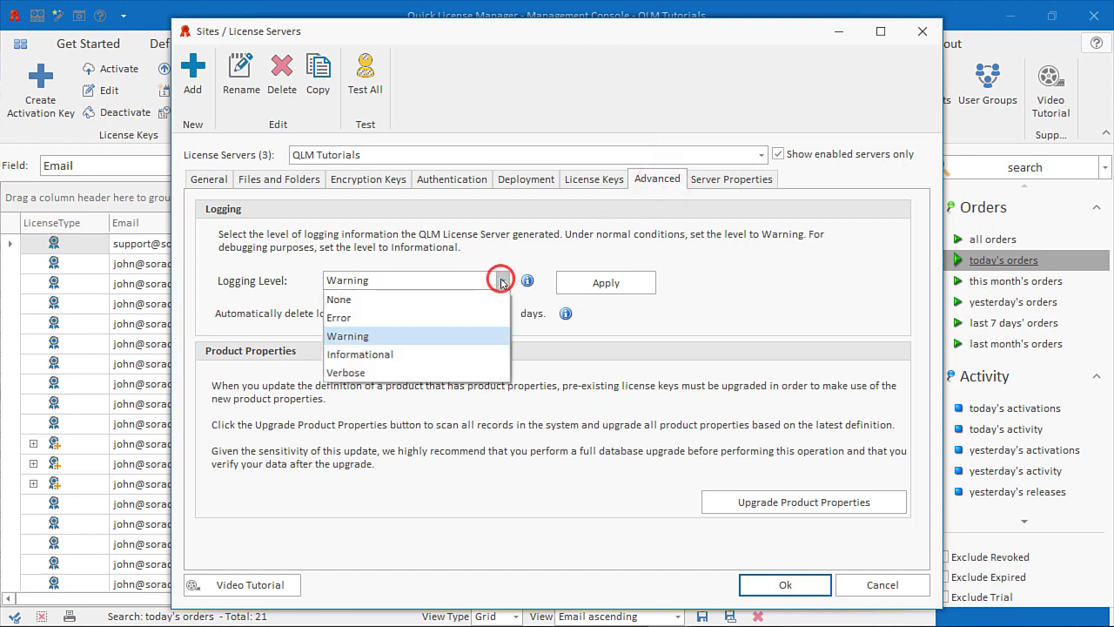
pyautogui.moveTo(528, 280)
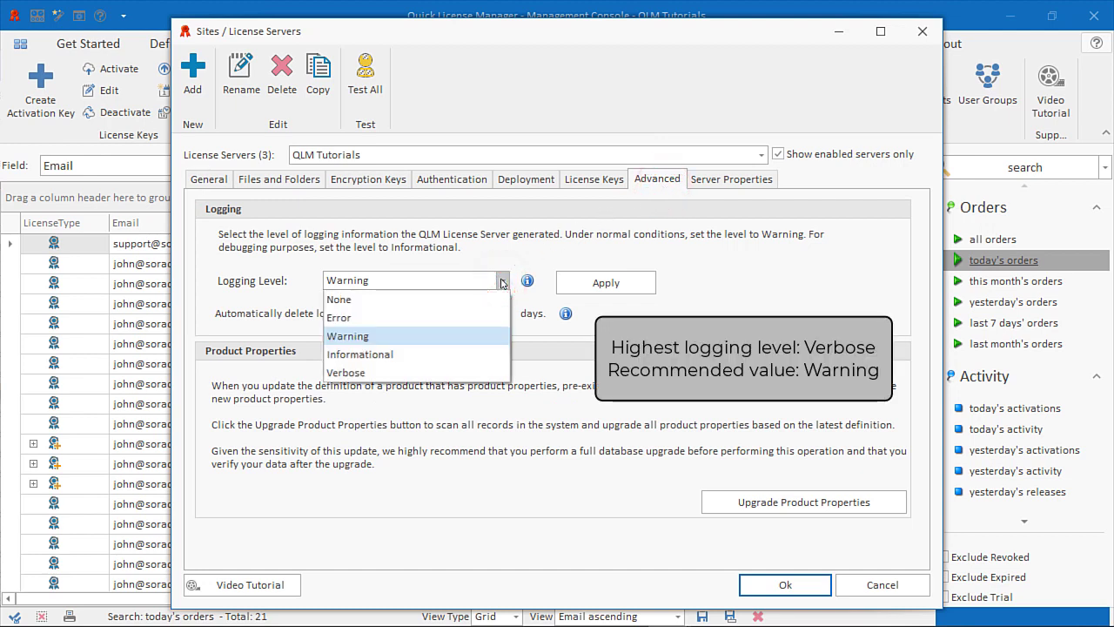